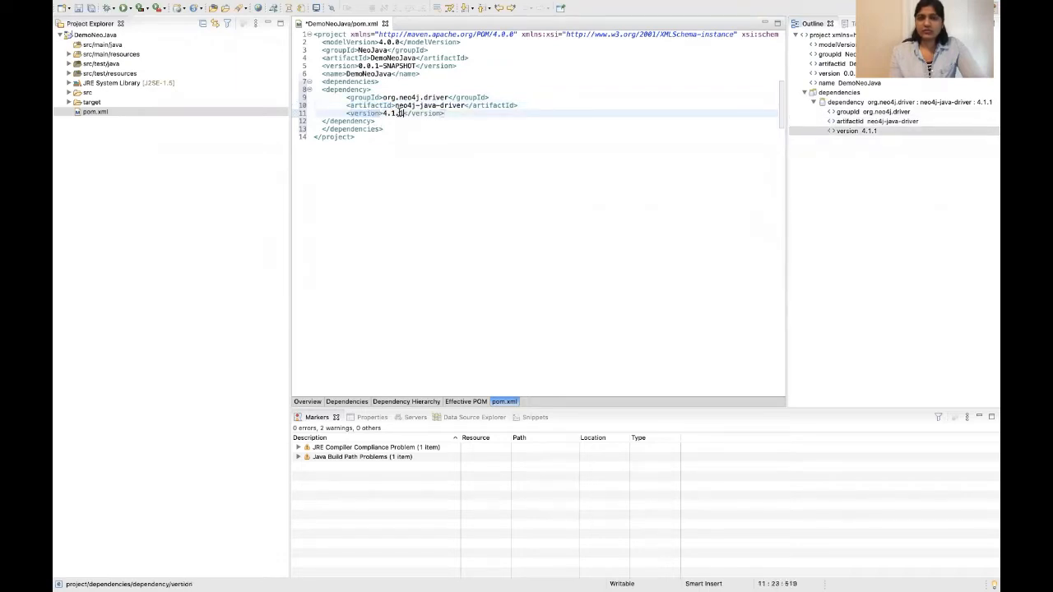
Step: Finish the neo4j-java-driver version entry as 4.1.1 in pom.xml and save
left_click(384, 129)
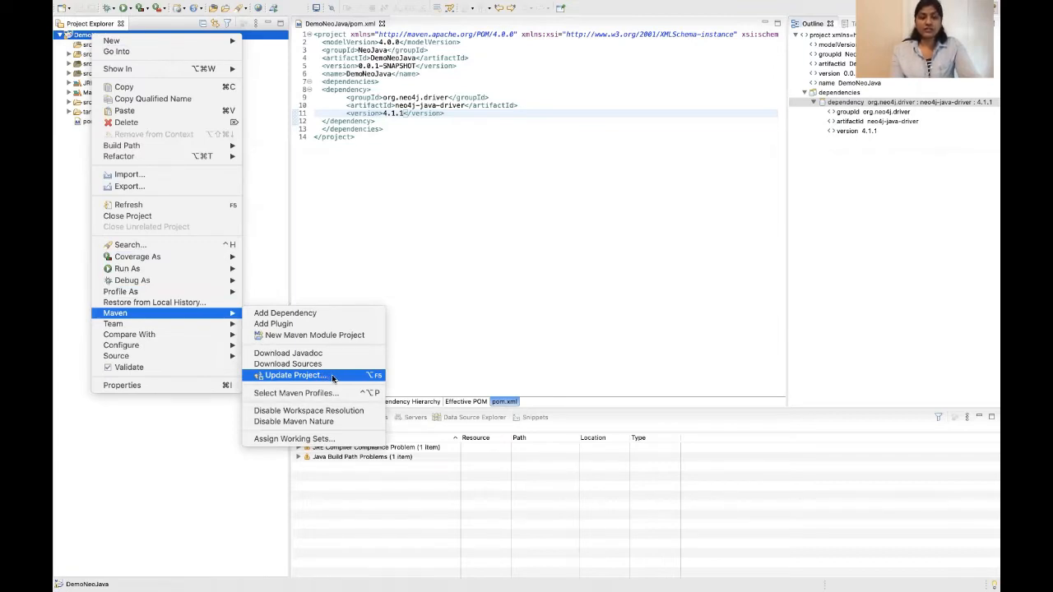
Step: Run Maven Update Project on DemoNeoJava and expand Maven Dependencies to show the driver jars
left_click(296, 375)
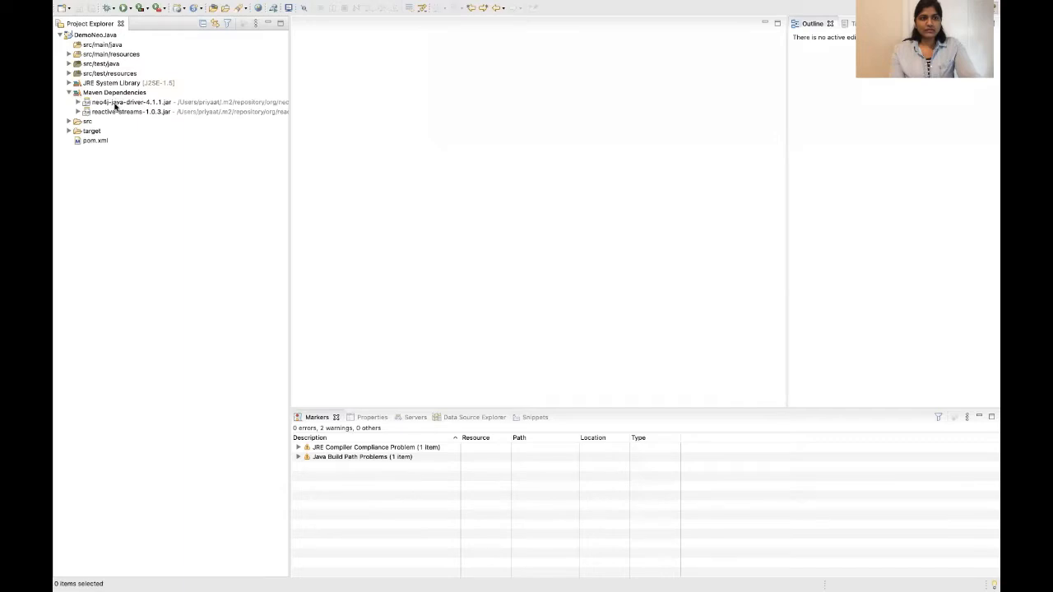
left_click(127, 101)
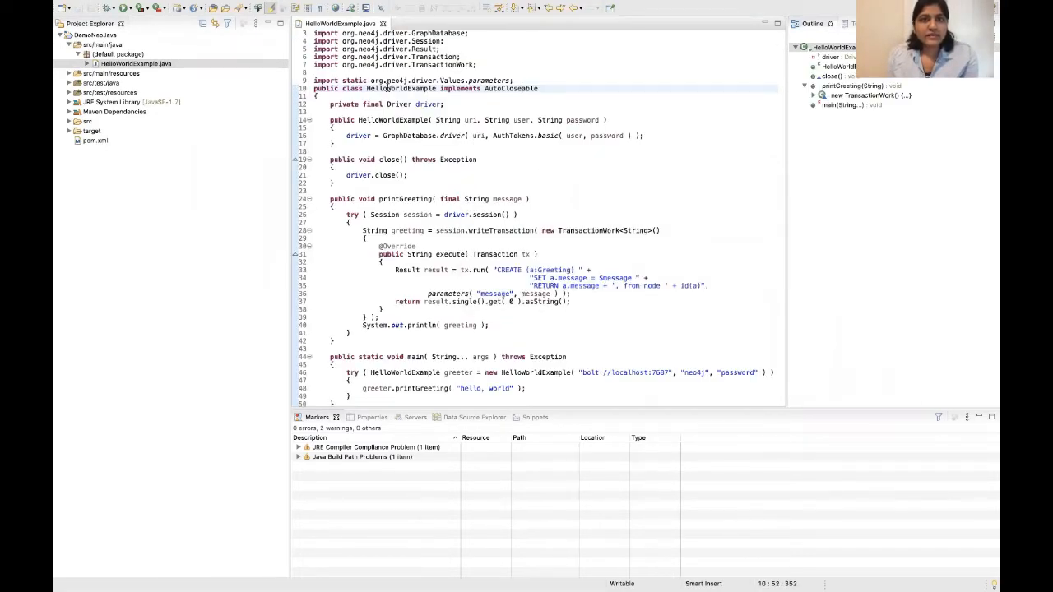
mouse_move(509, 88)
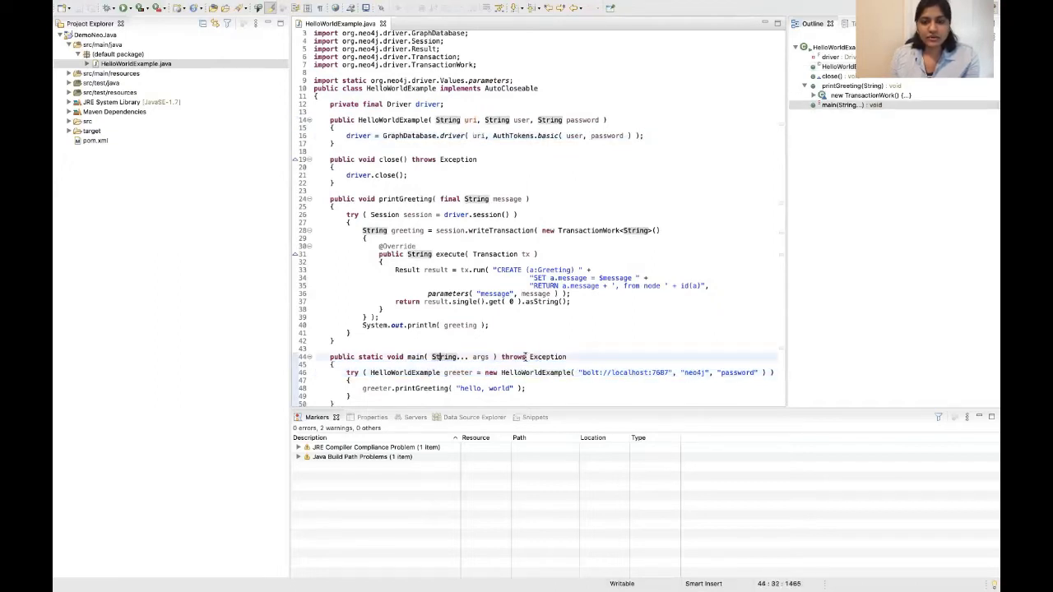
left_click(711, 373)
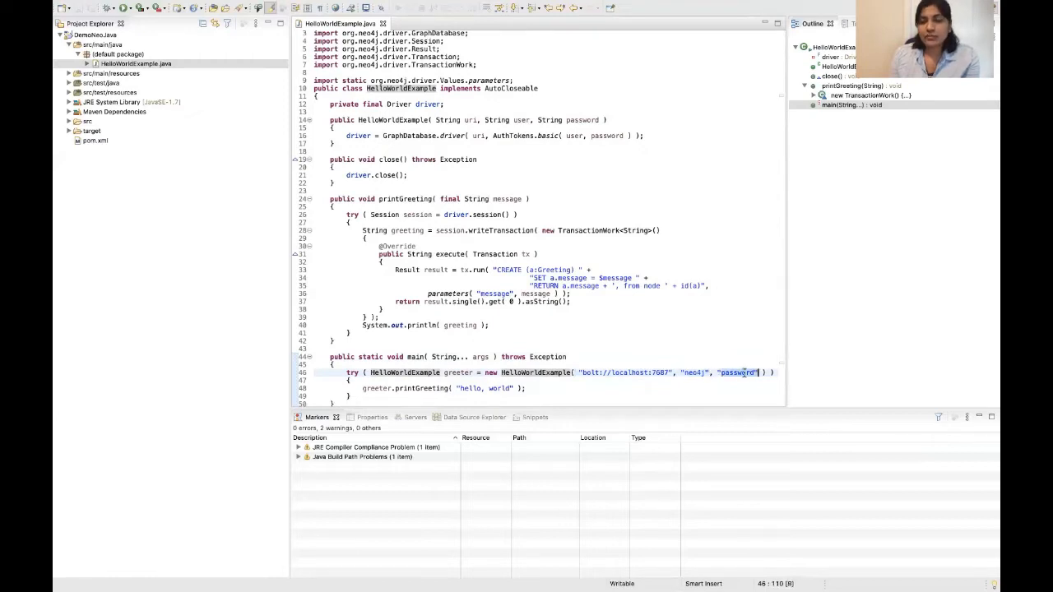
Step: Replace the placeholder password in main's HelloWorldExample constructor call with '123'
type("123")
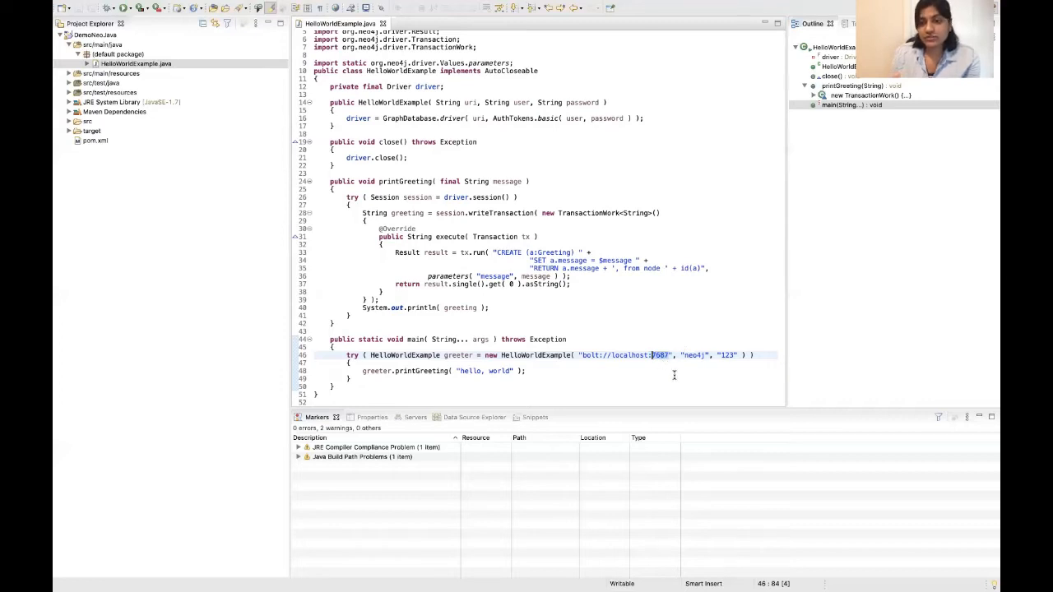
mouse_move(667, 366)
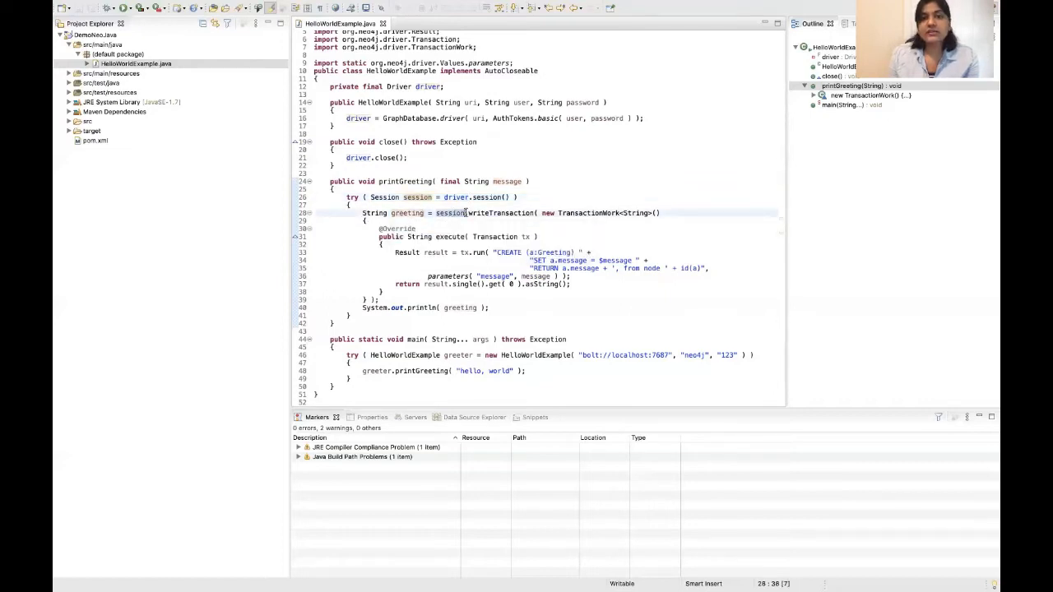
mouse_move(391, 213)
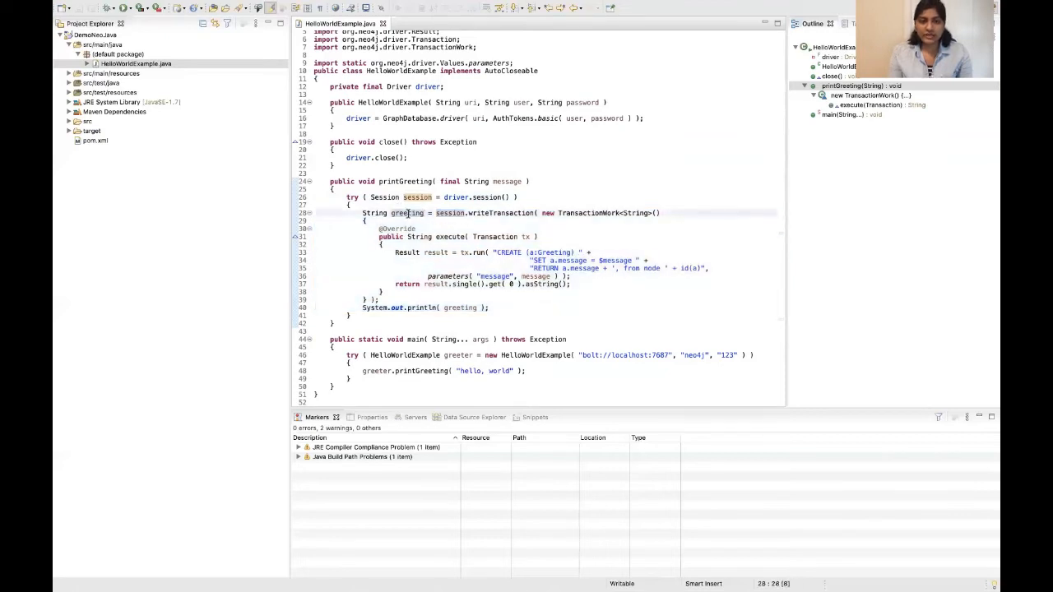
mouse_move(502, 213)
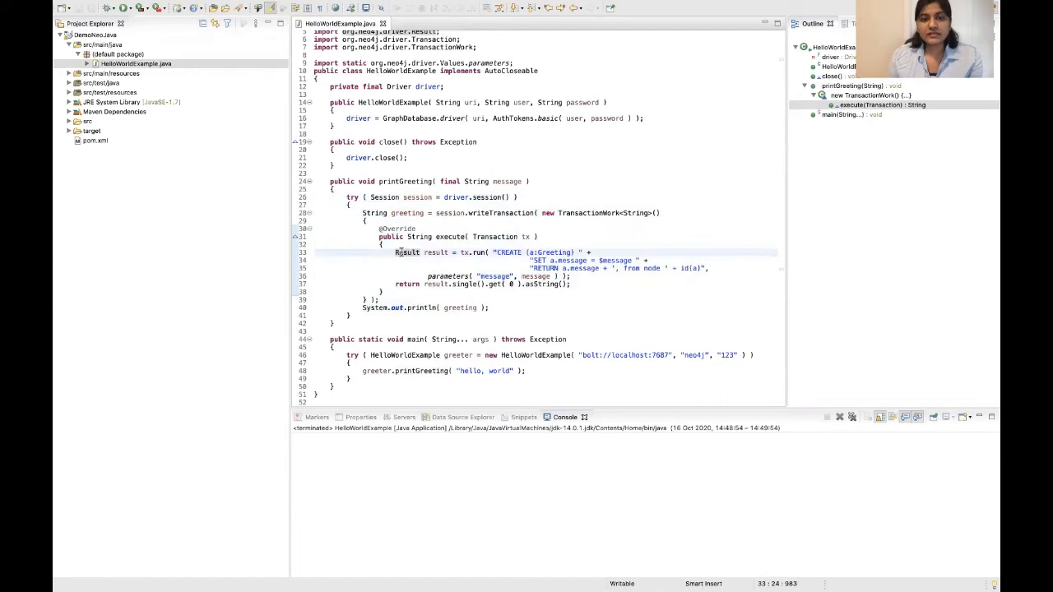
mouse_move(405, 253)
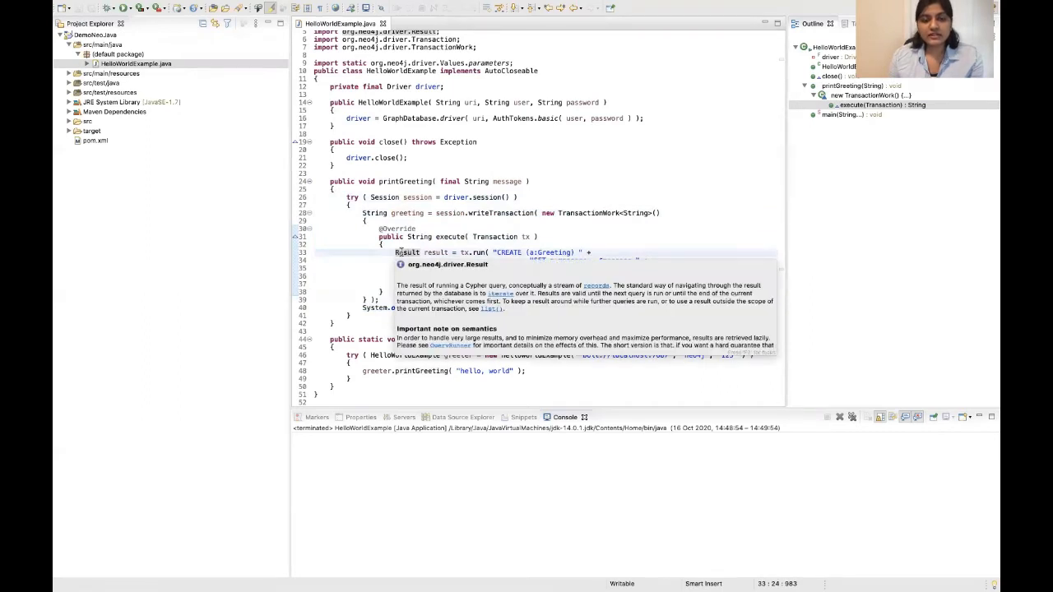
left_click(506, 252)
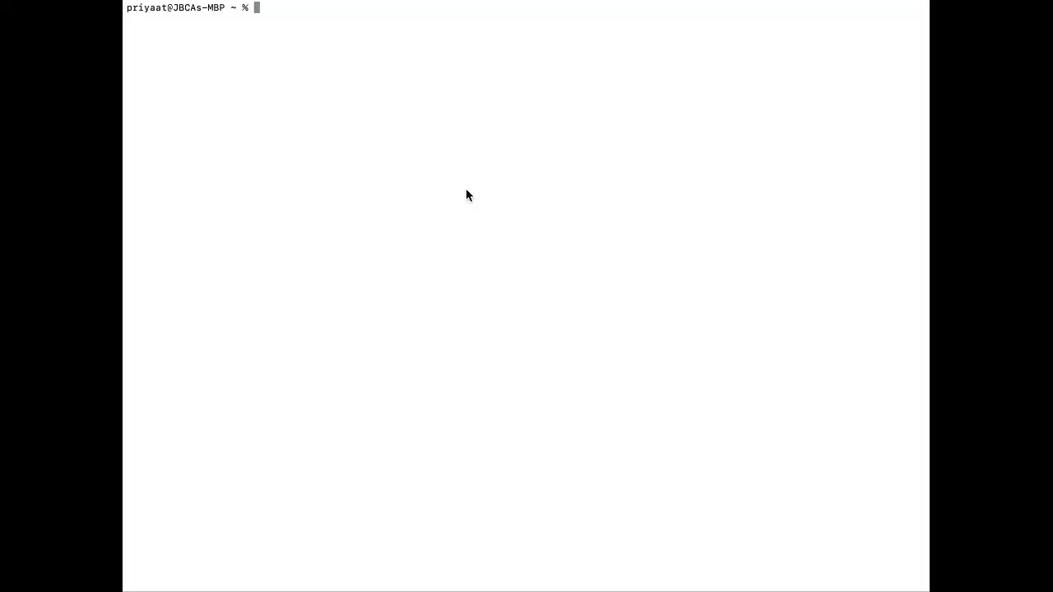
Step: List installed JDKs in /Library/Java/JavaVirtualMachines, then start Neo4j with ./bin/neo4j console
type("ls -la /Library/Java/JavaVirtualMachines/")
type("cd Downloads/neo4j-enterprise-4.1.3")
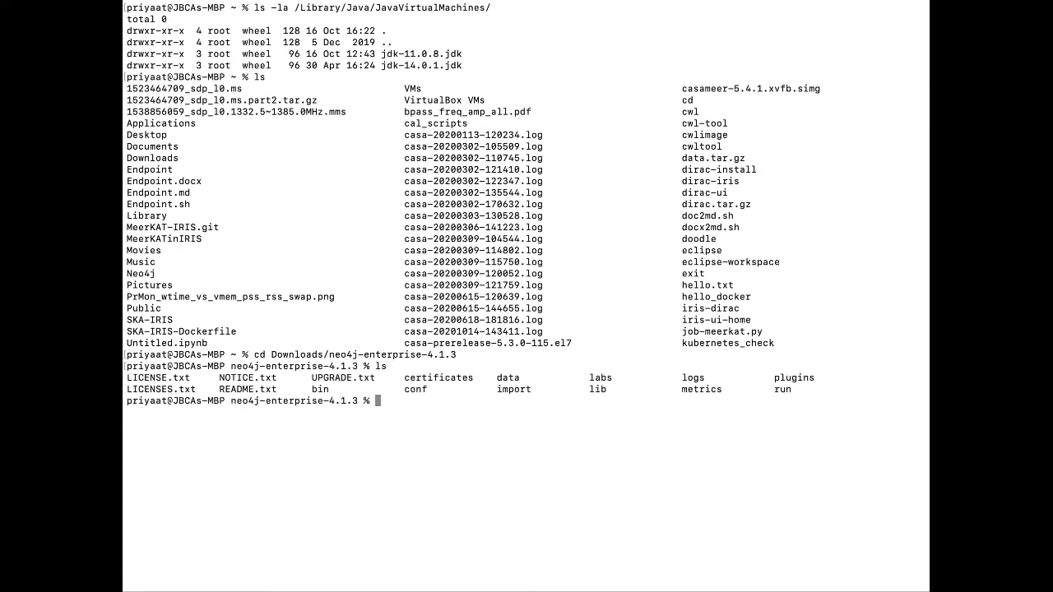
type("./bin/neo4j console")
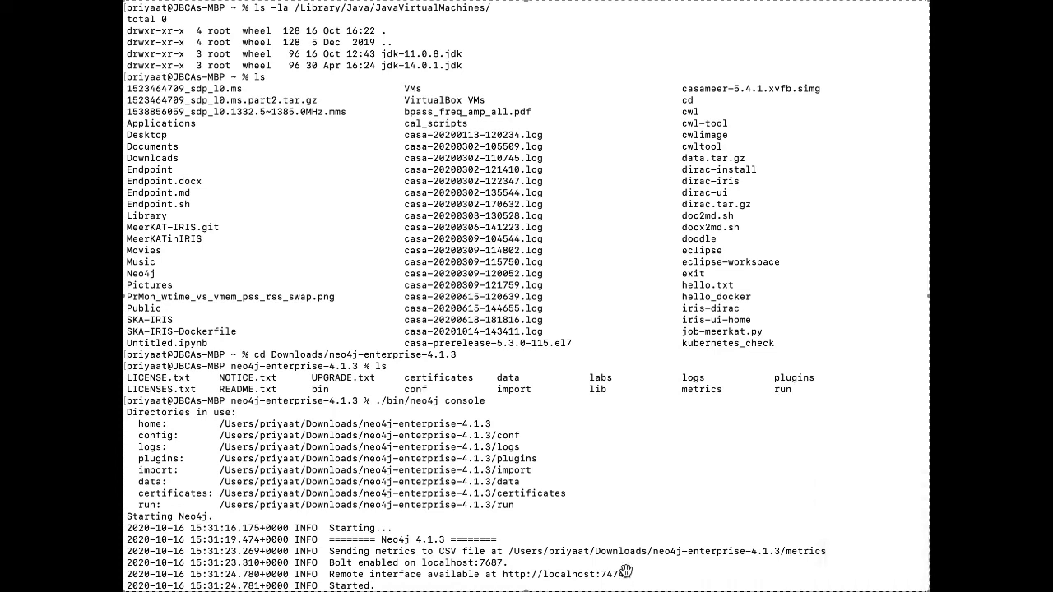